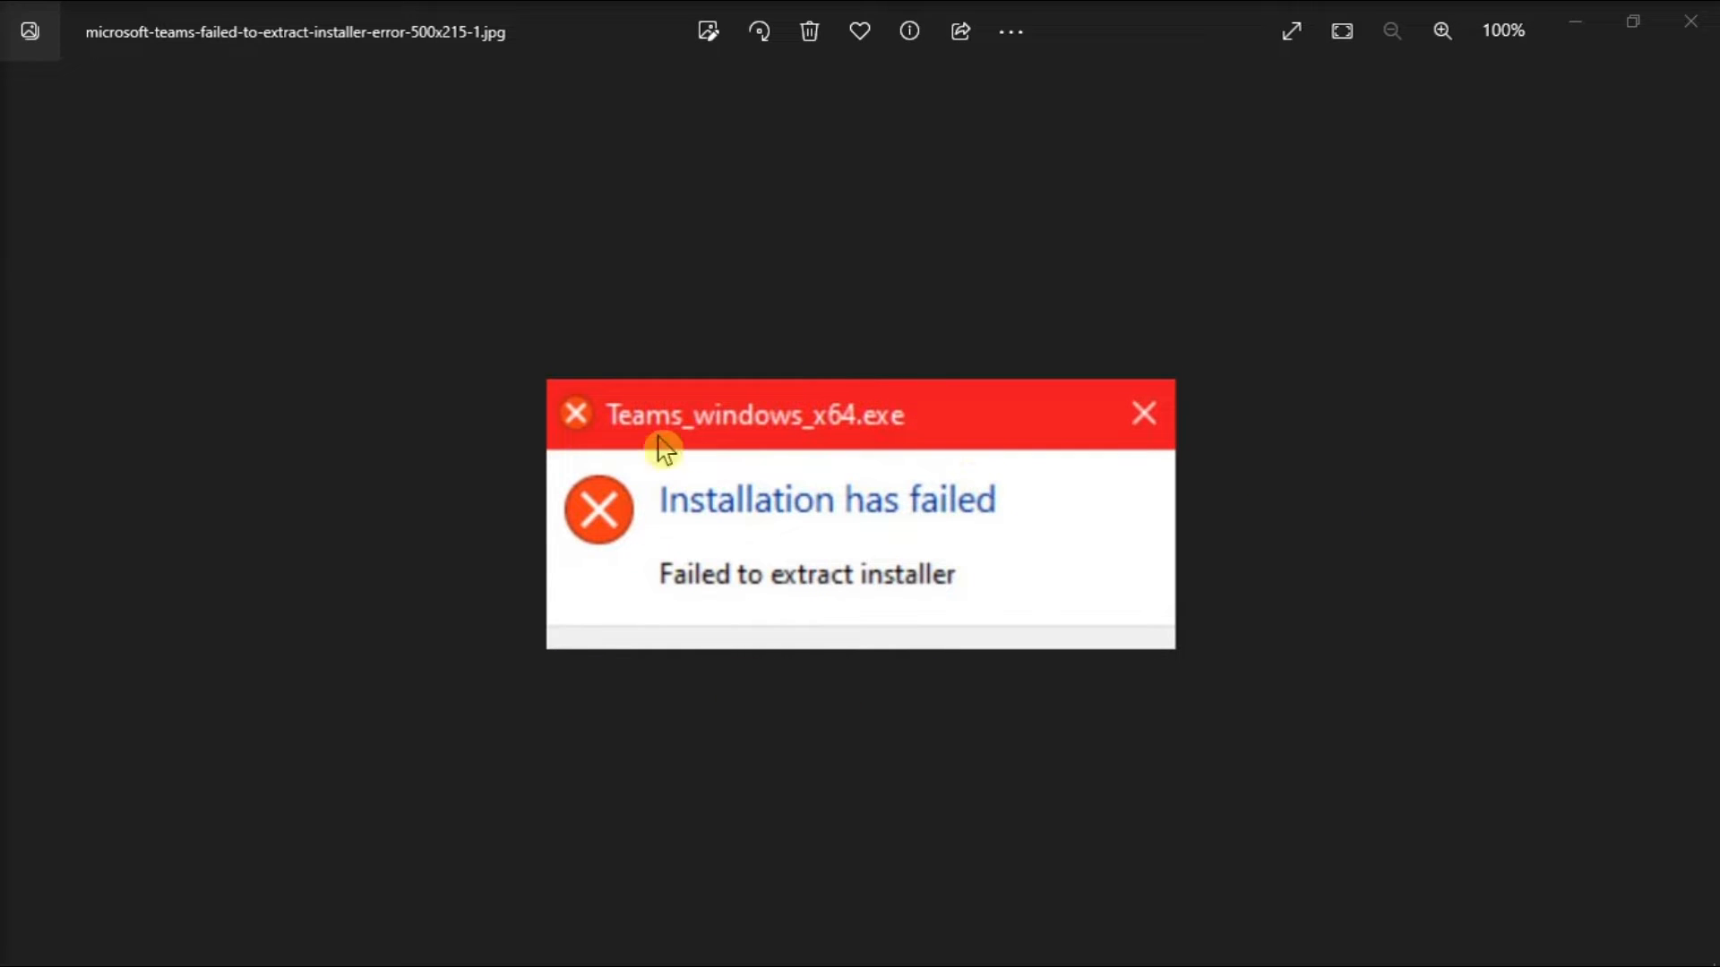
mouse_move(1252, 539)
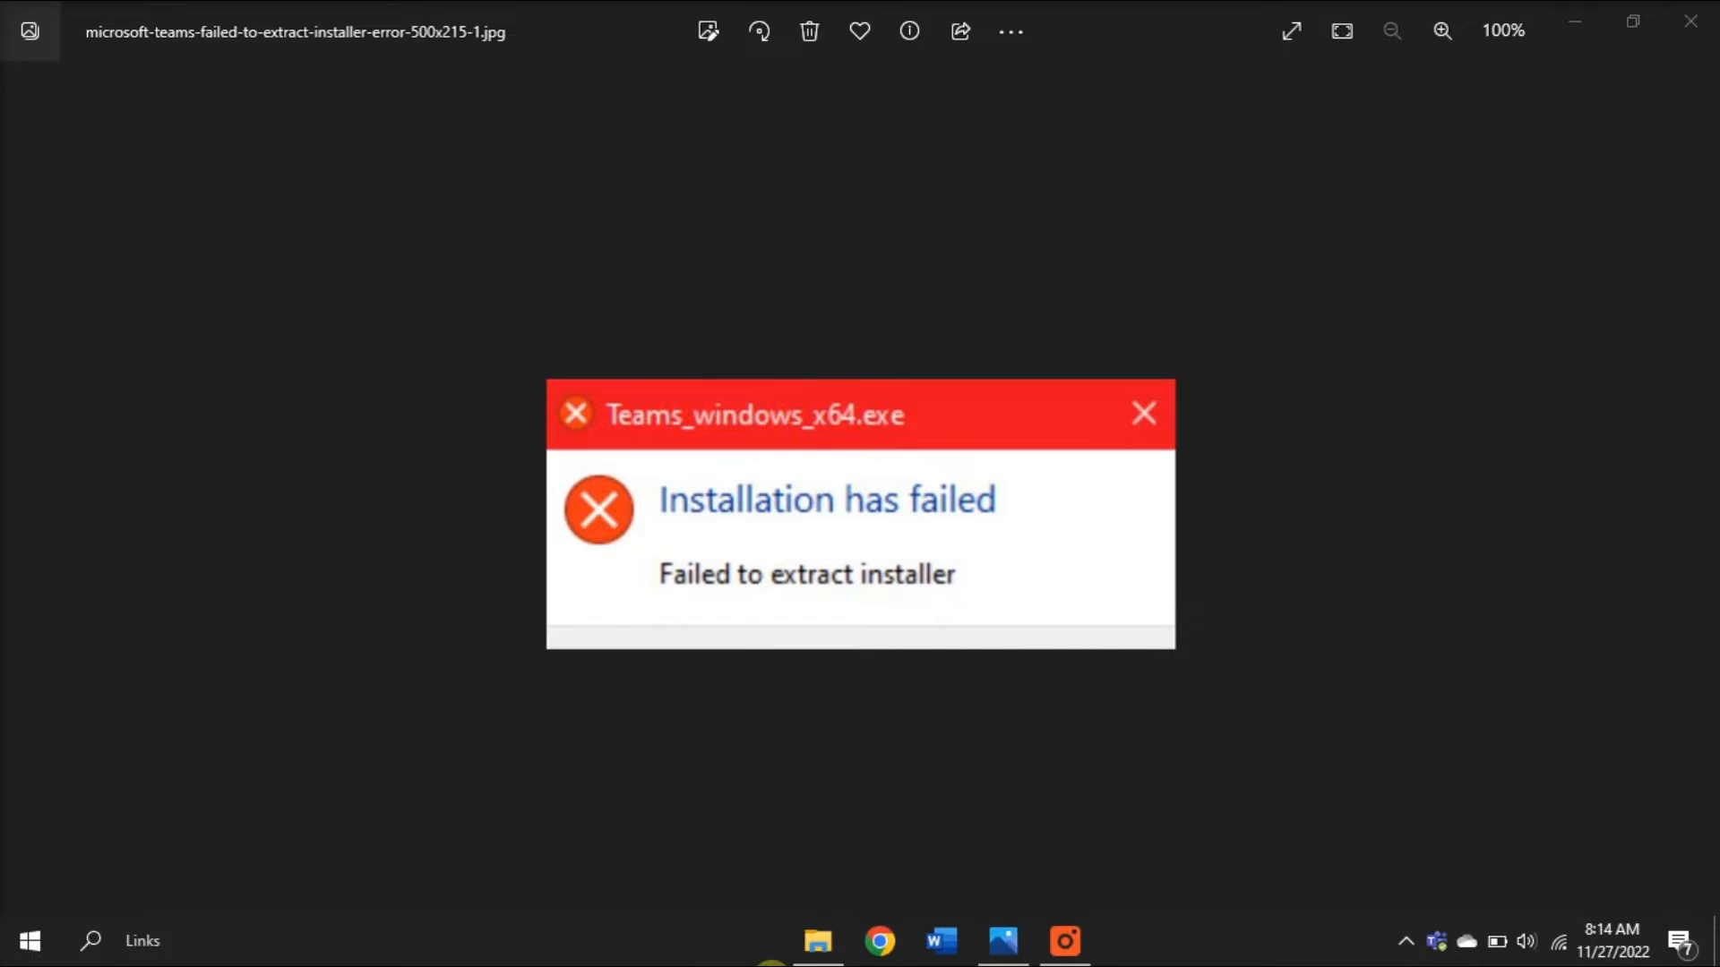
- Browse Users > profile > AppData > Local > Microsoft and locate the Teams folder
left_click(817, 940)
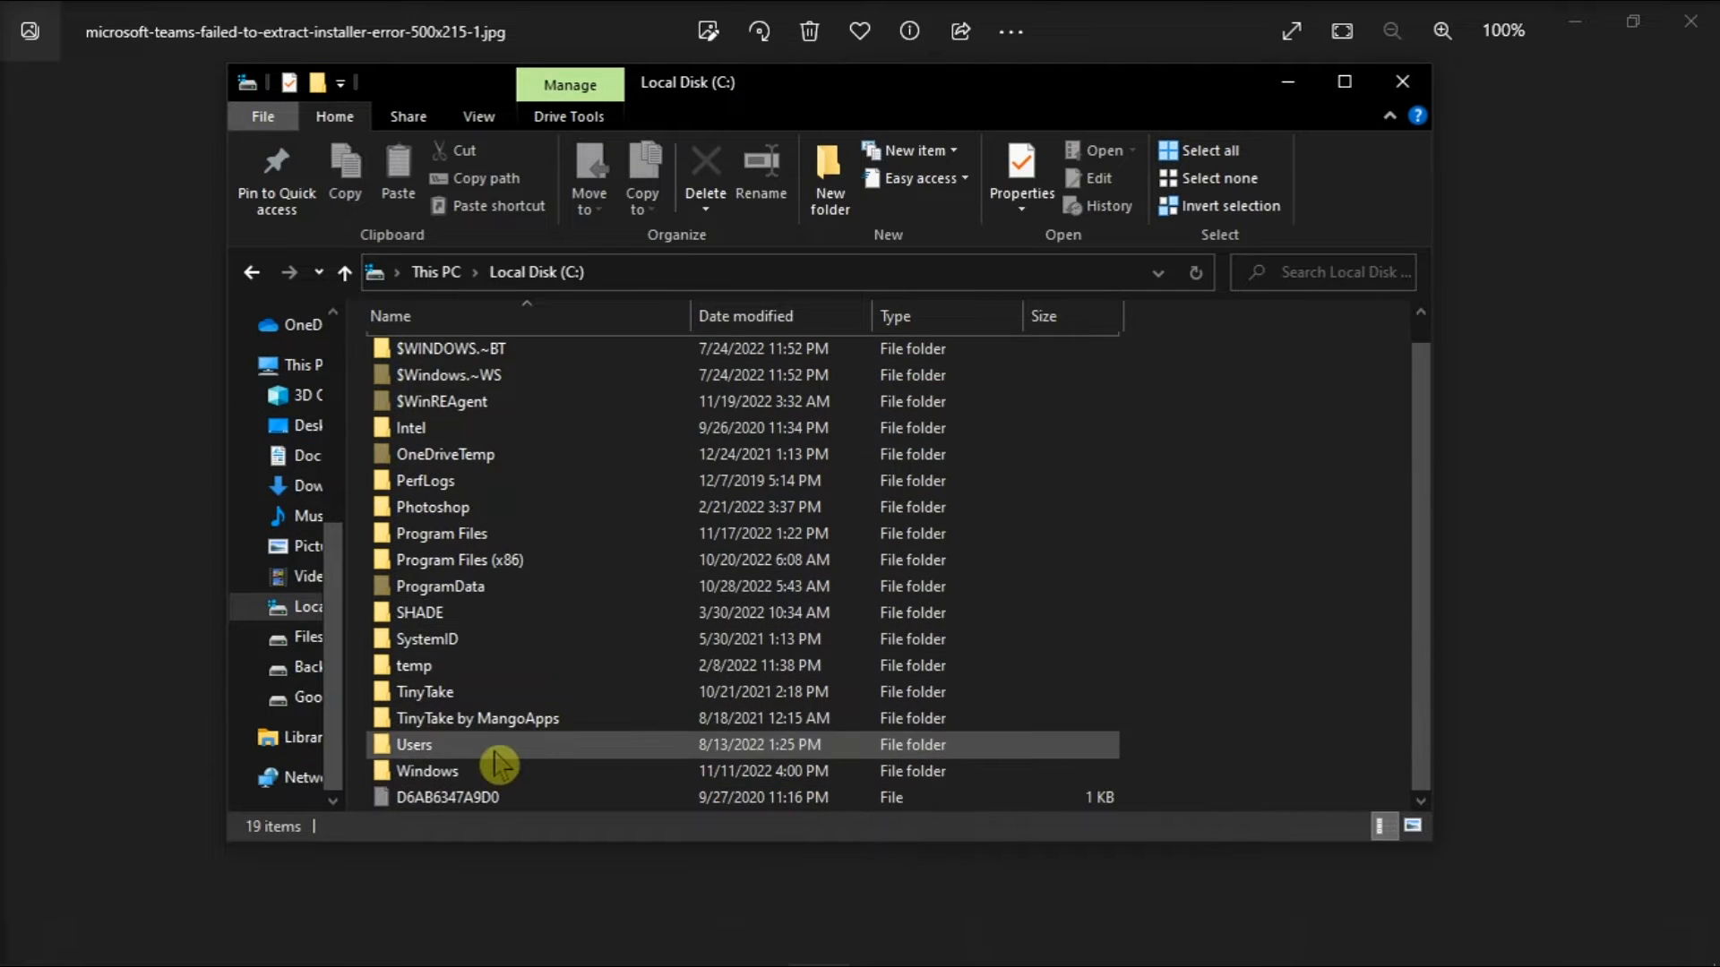
double_click(413, 745)
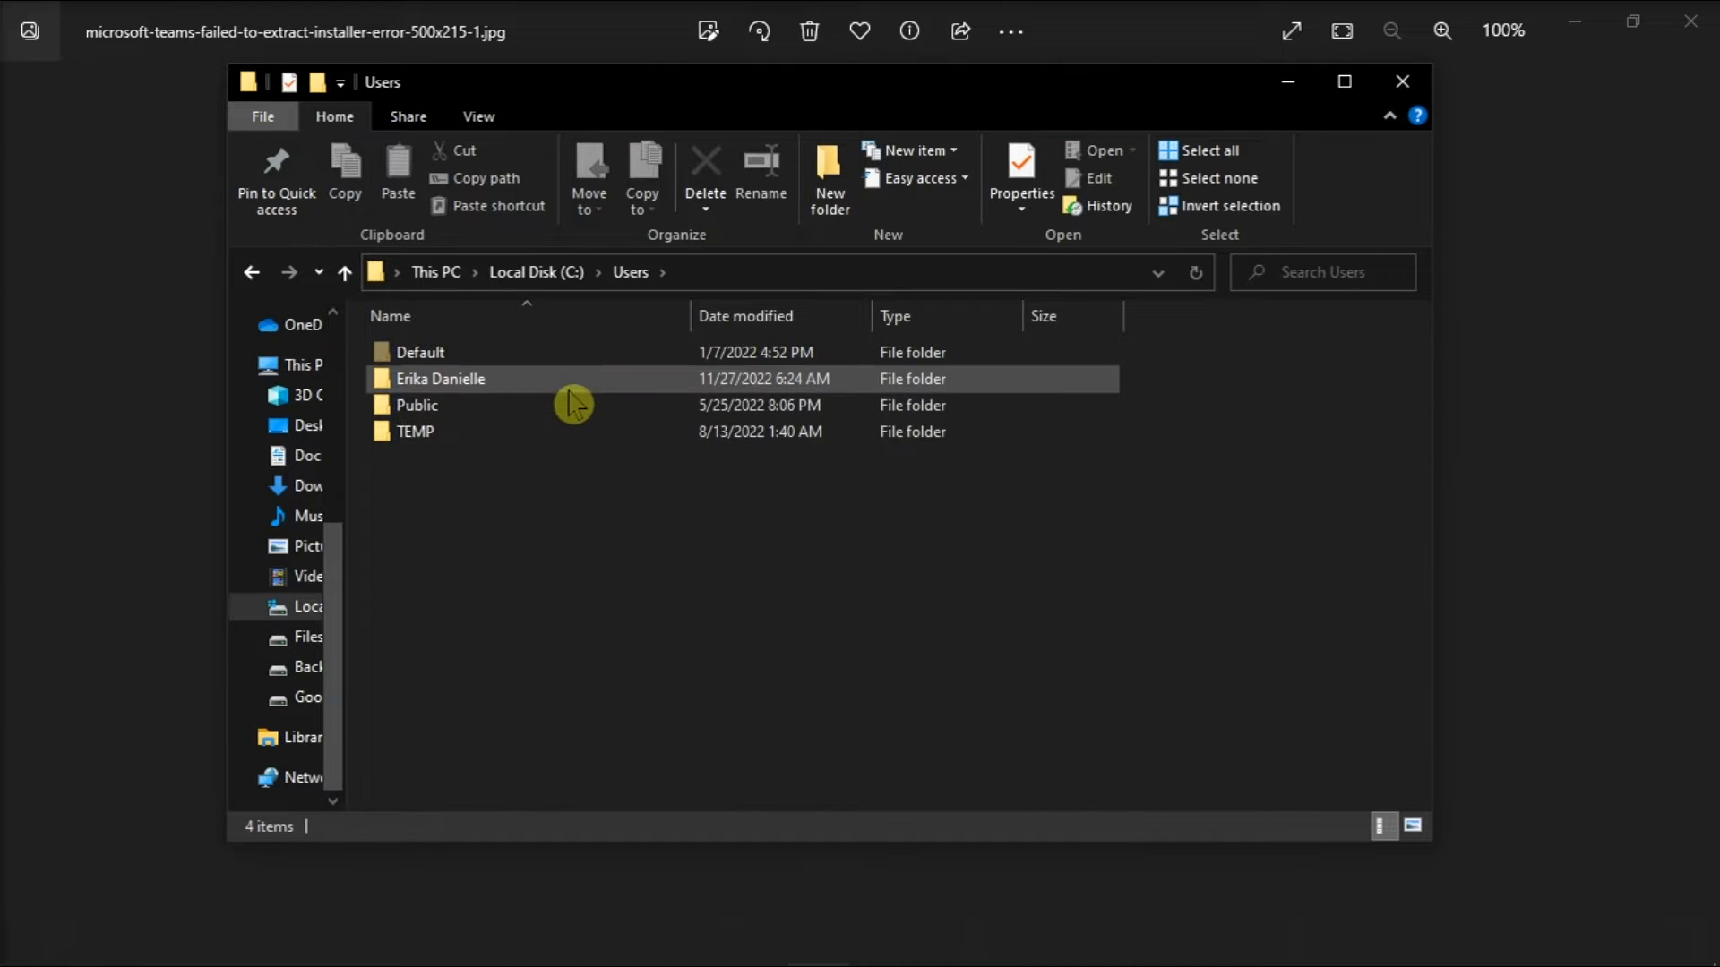
double_click(441, 378)
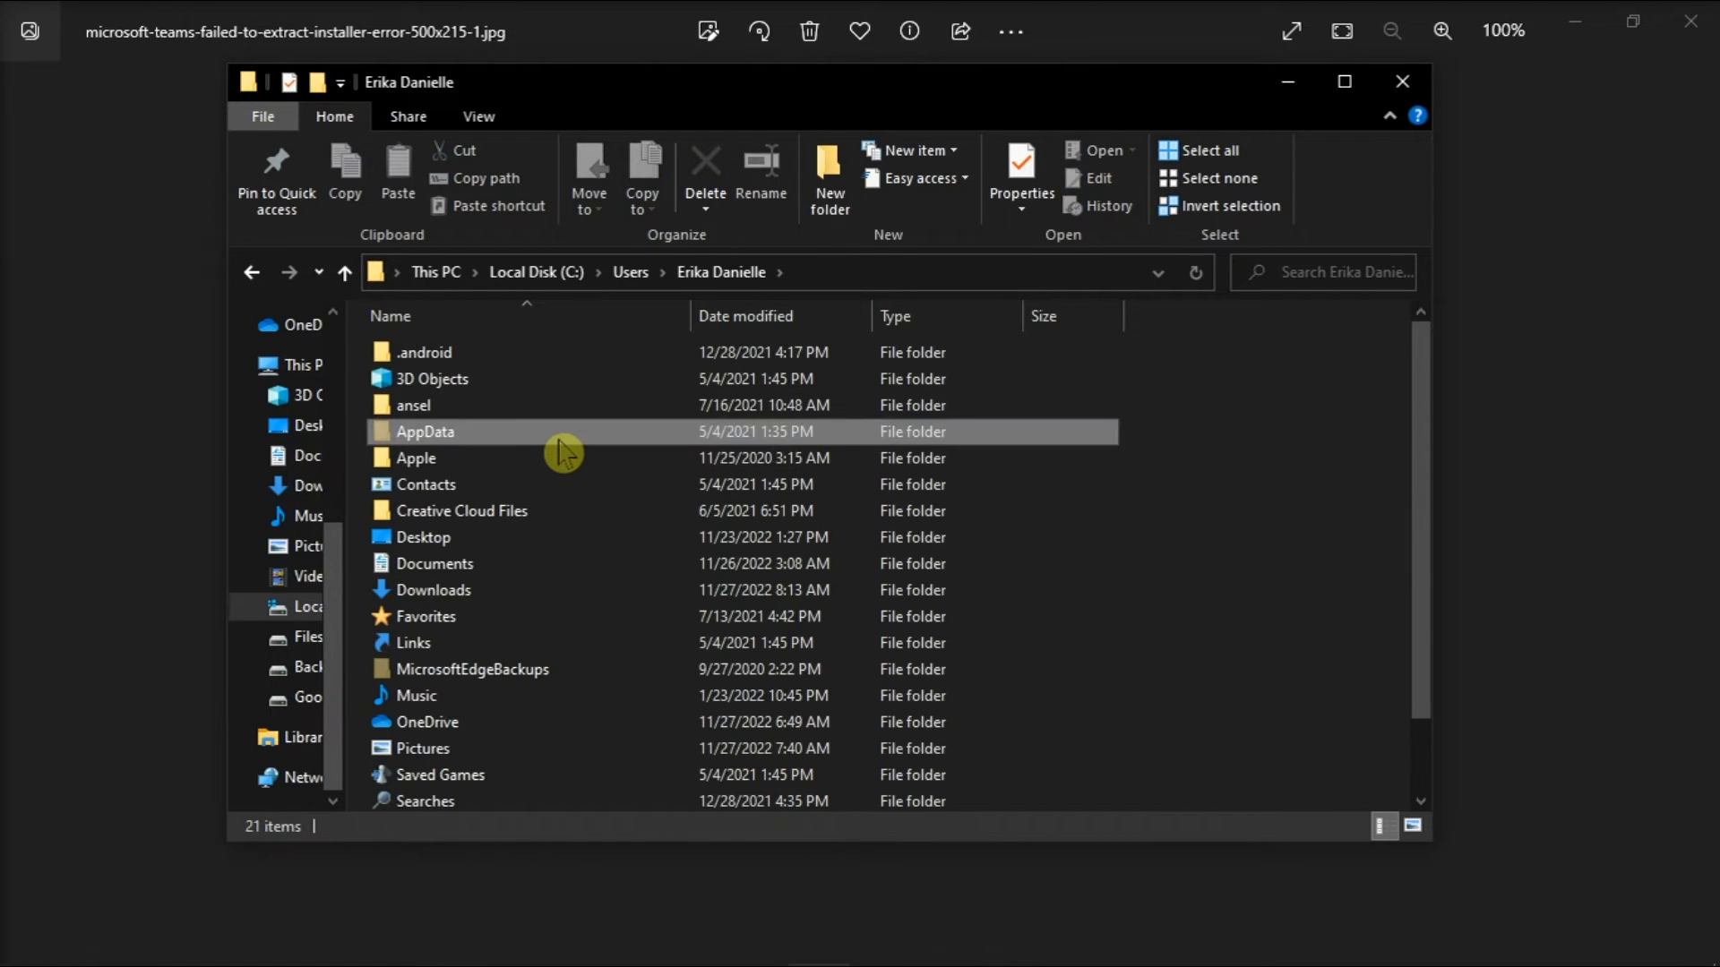
double_click(424, 431)
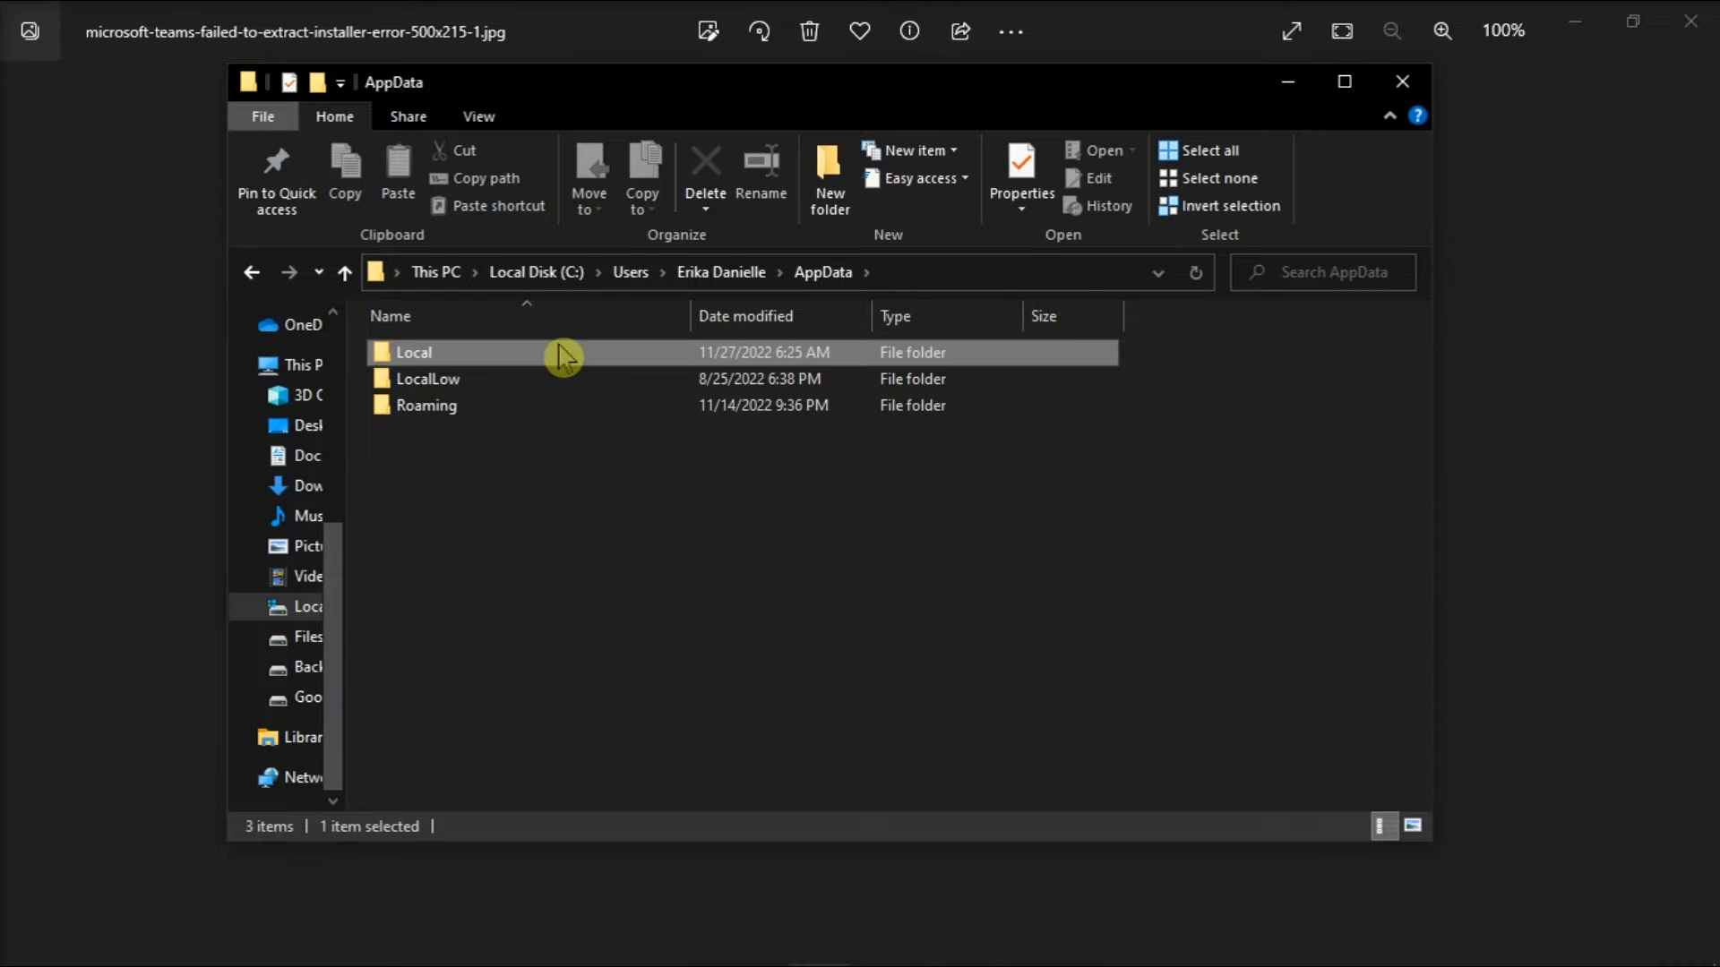
double_click(414, 353)
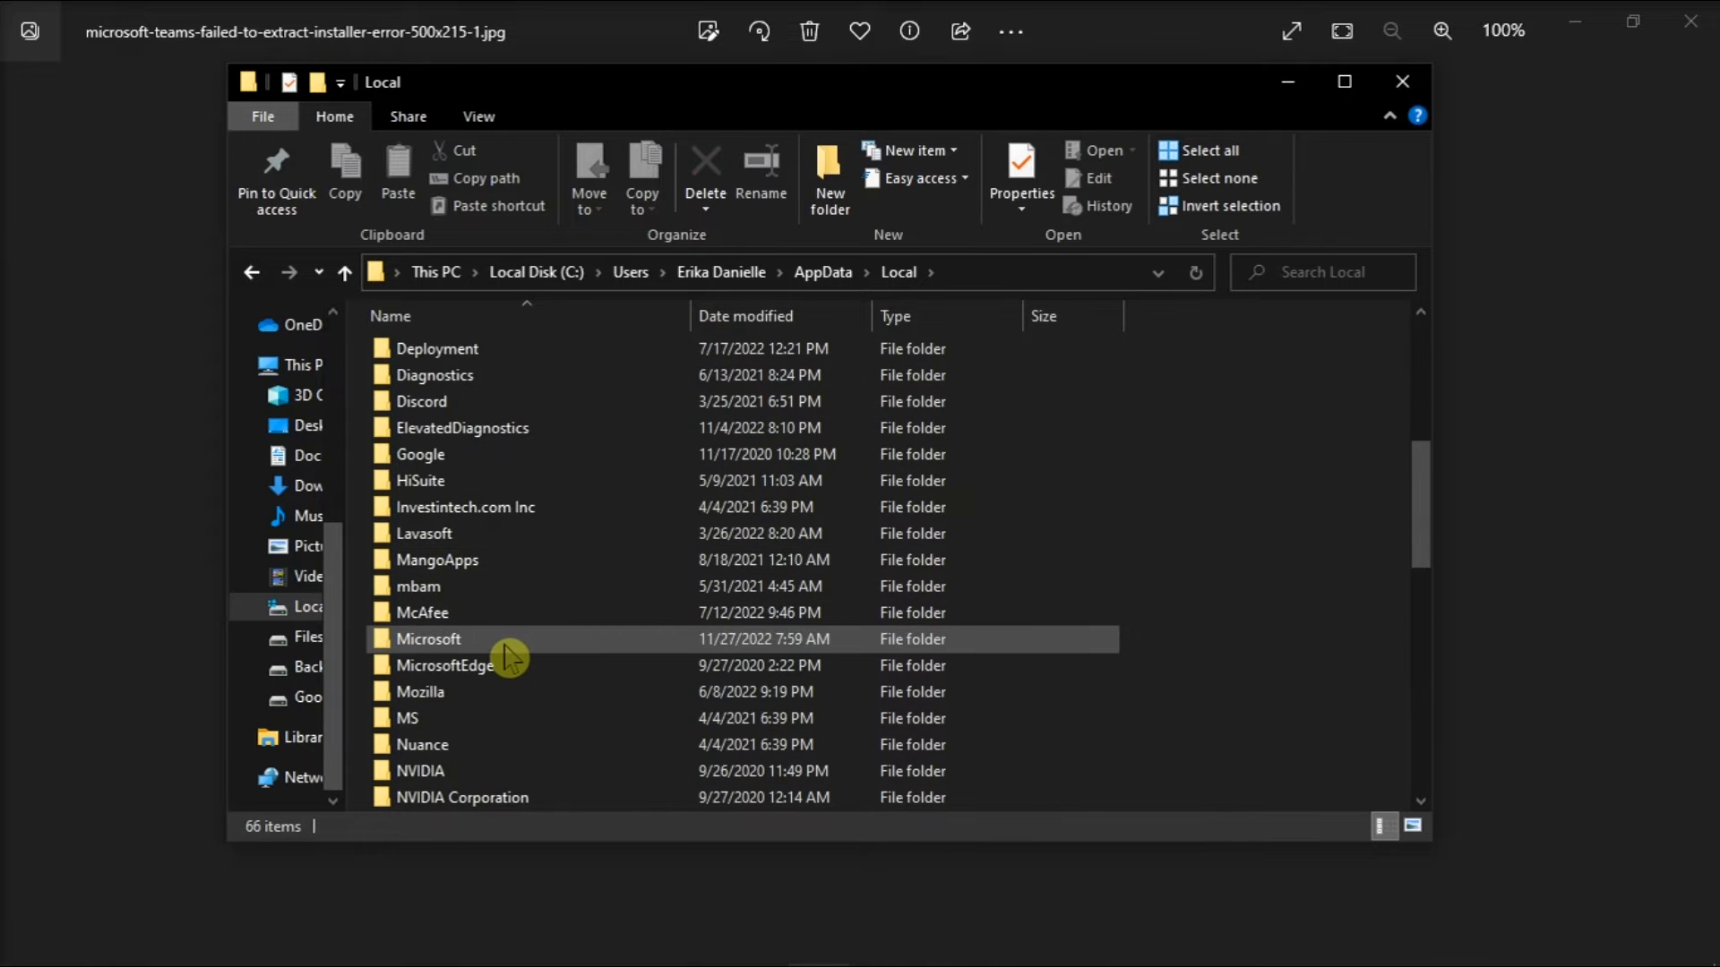
double_click(426, 638)
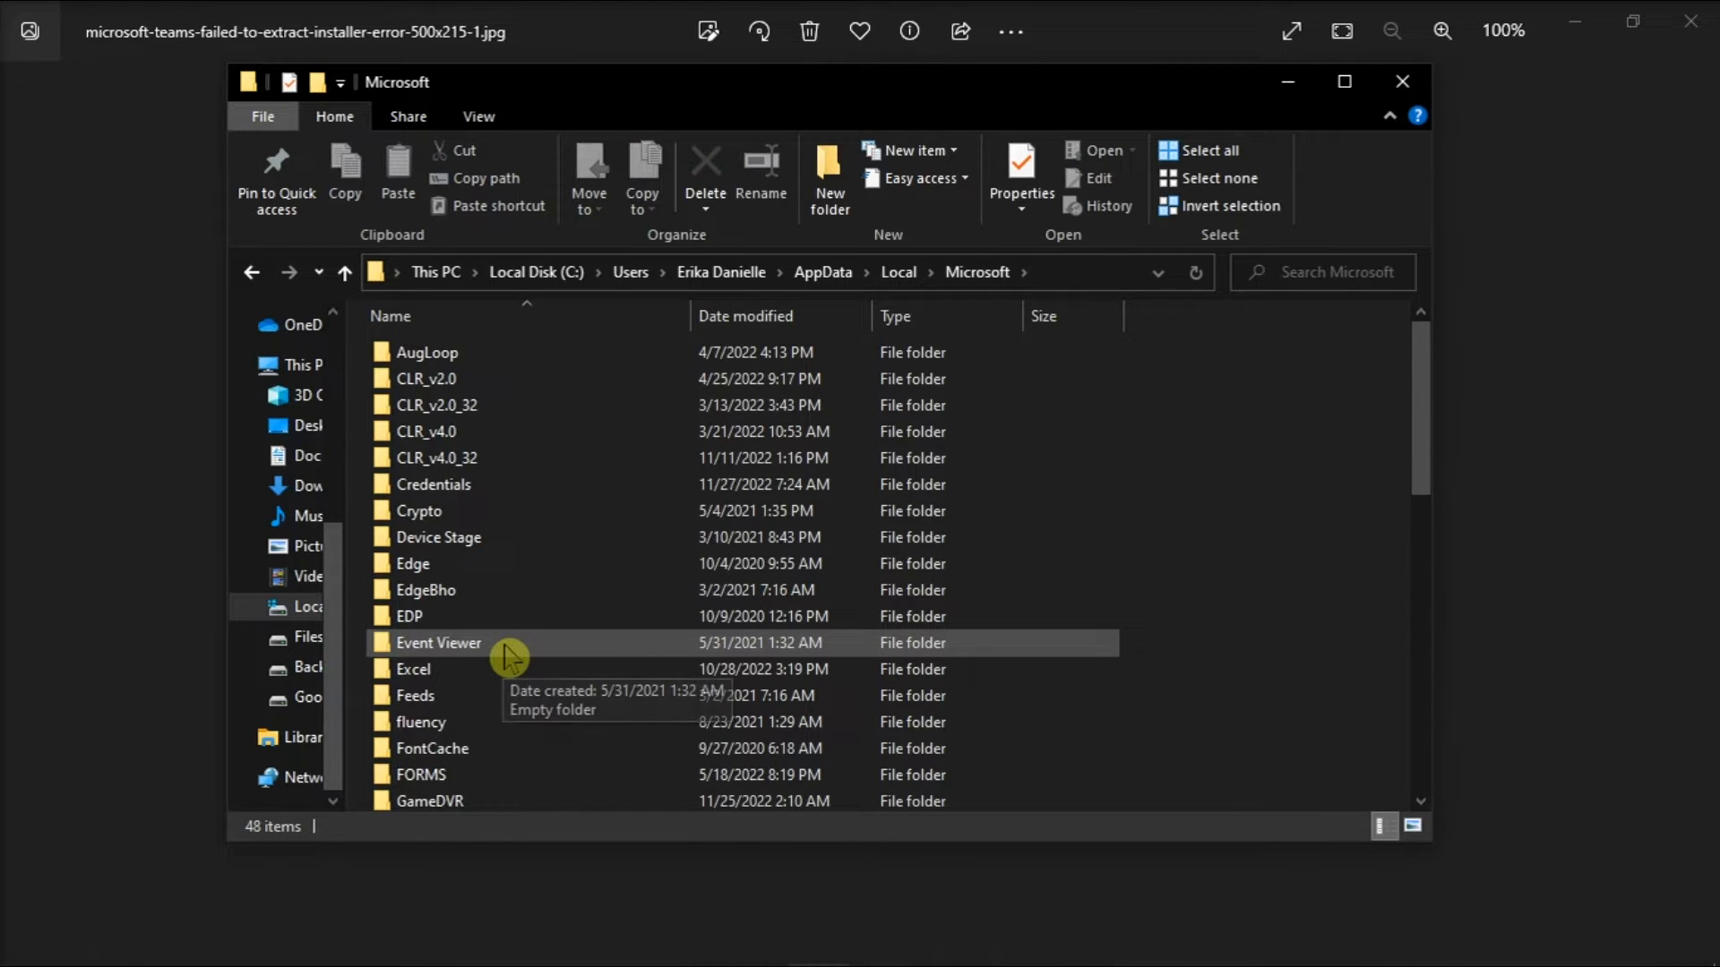
scroll("down", 3)
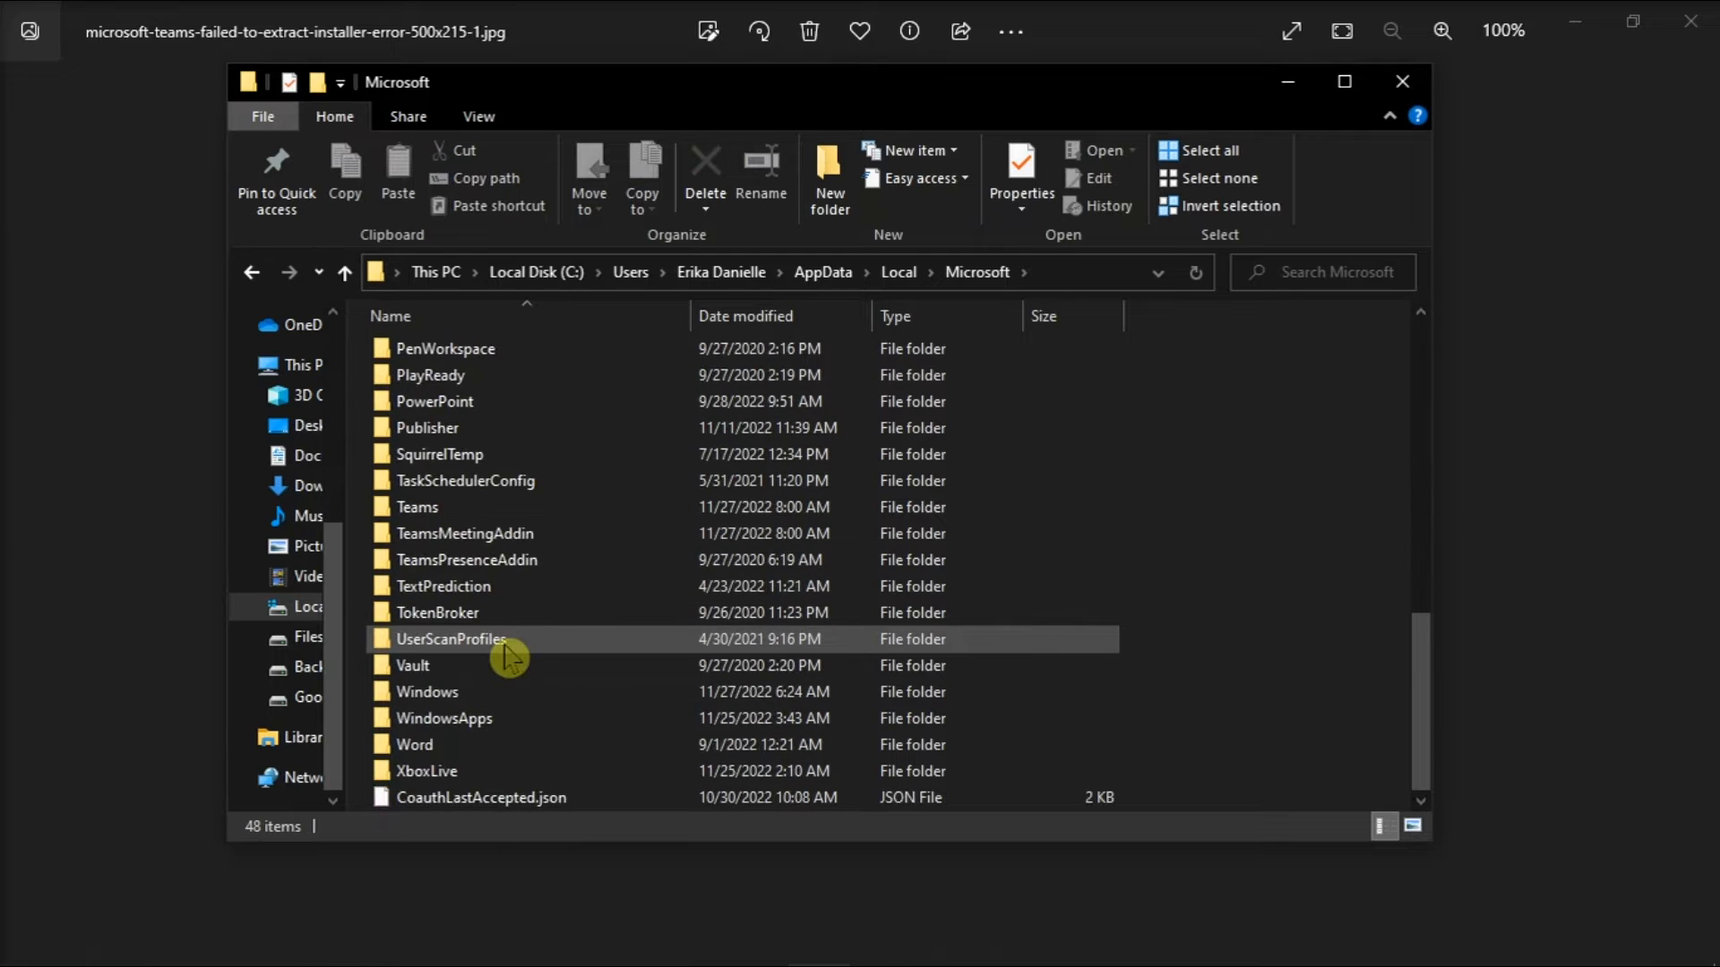
left_click(417, 507)
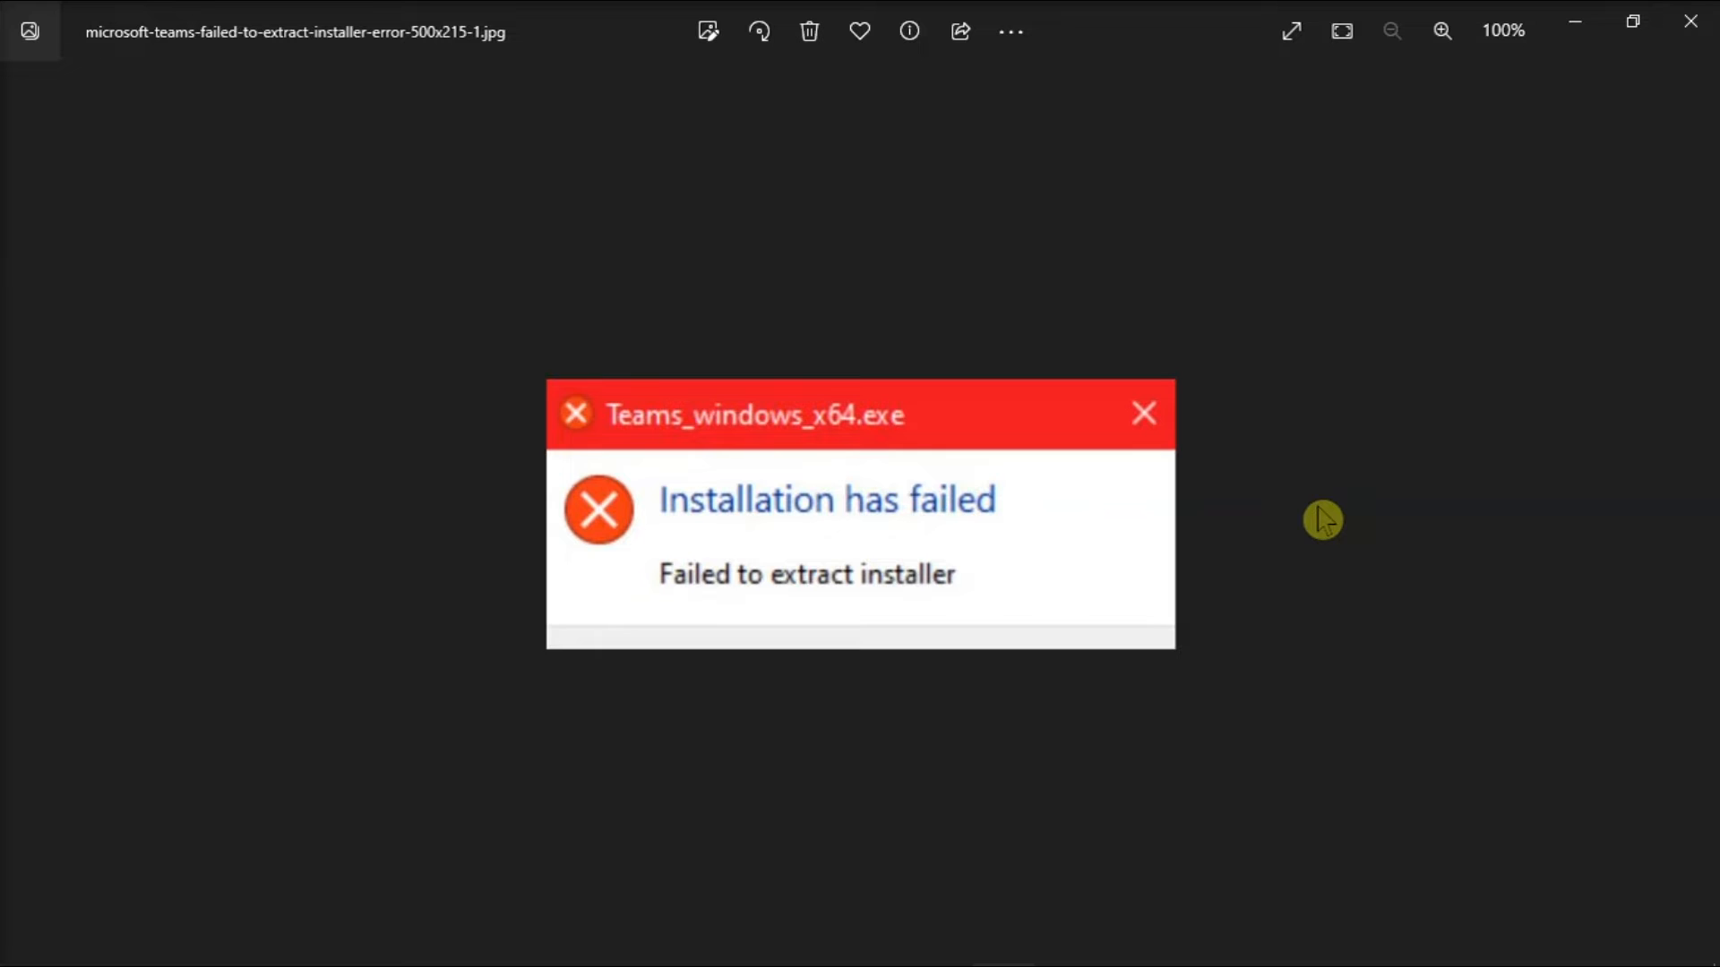
mouse_move(942, 902)
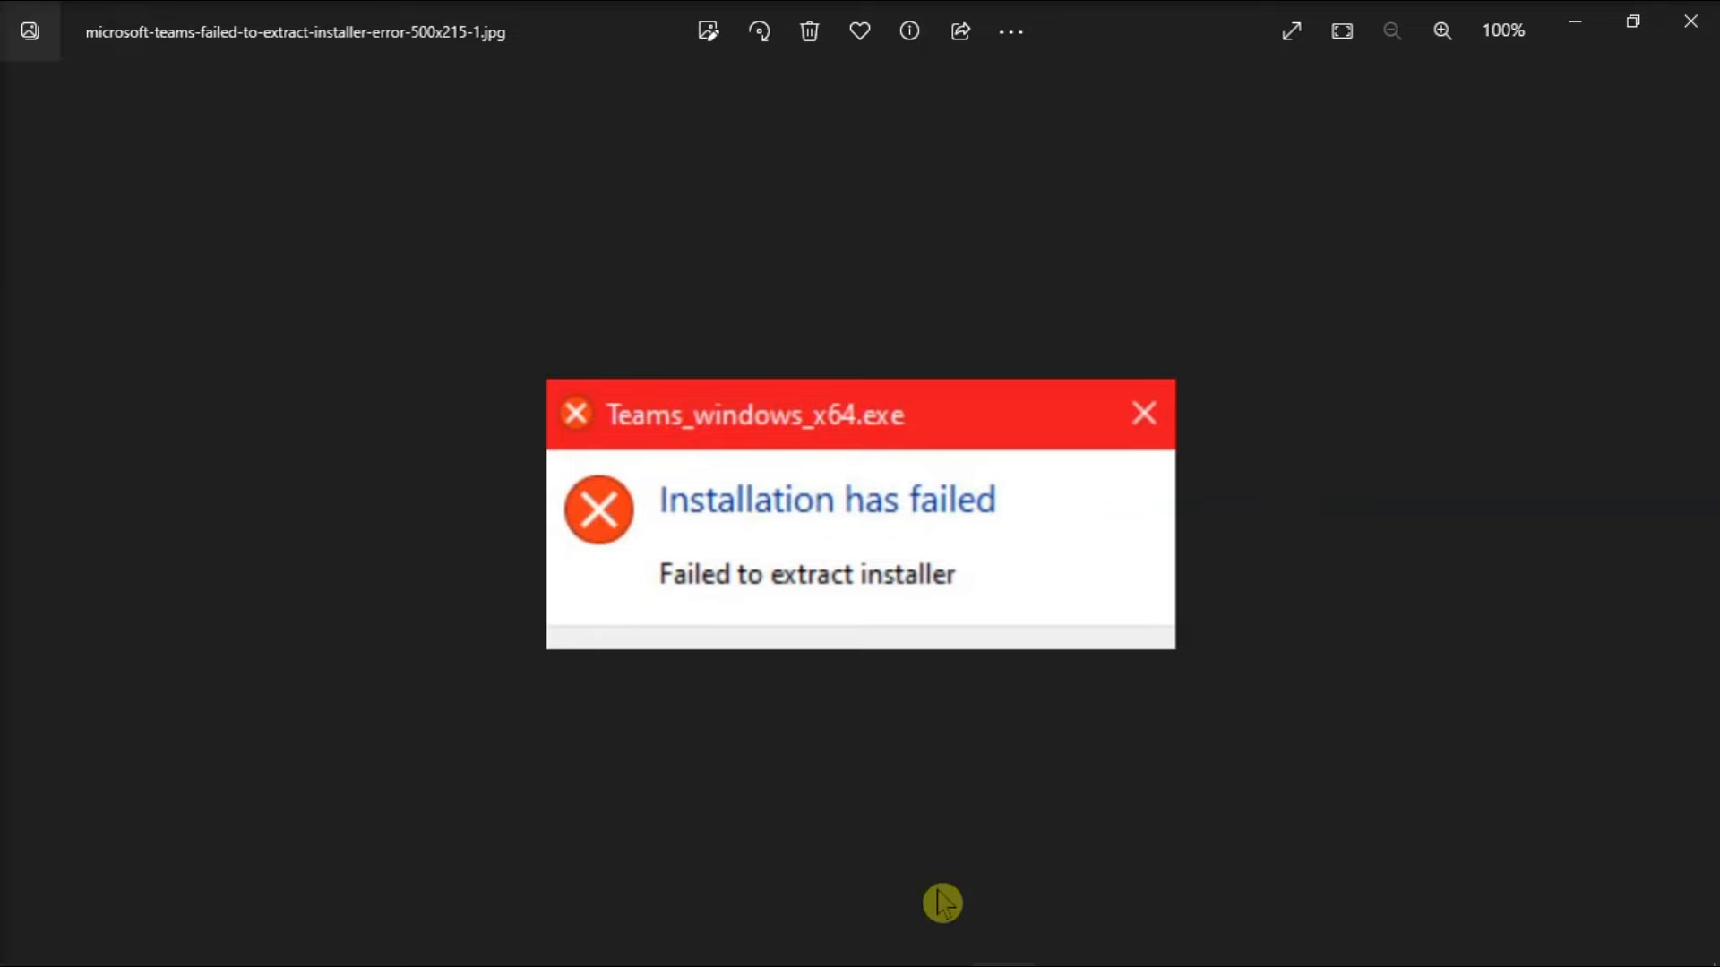
left_click(816, 941)
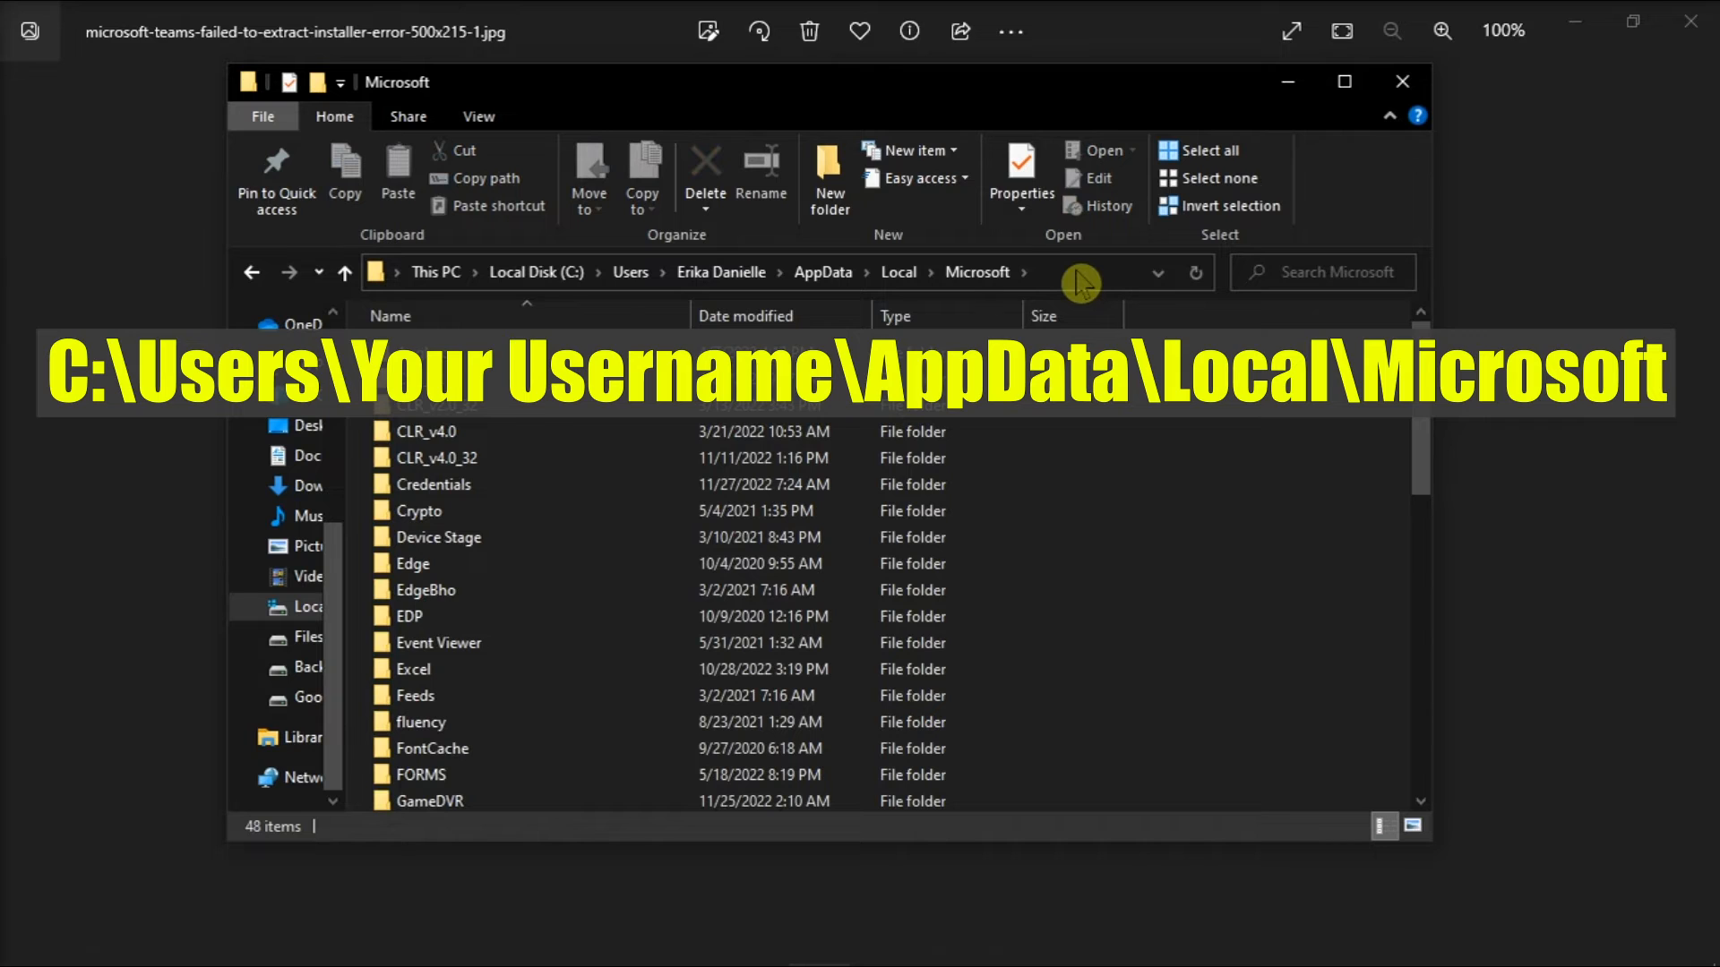
- Scroll the Microsoft folder down to the Teams folder to delete it
scroll("down", 3)
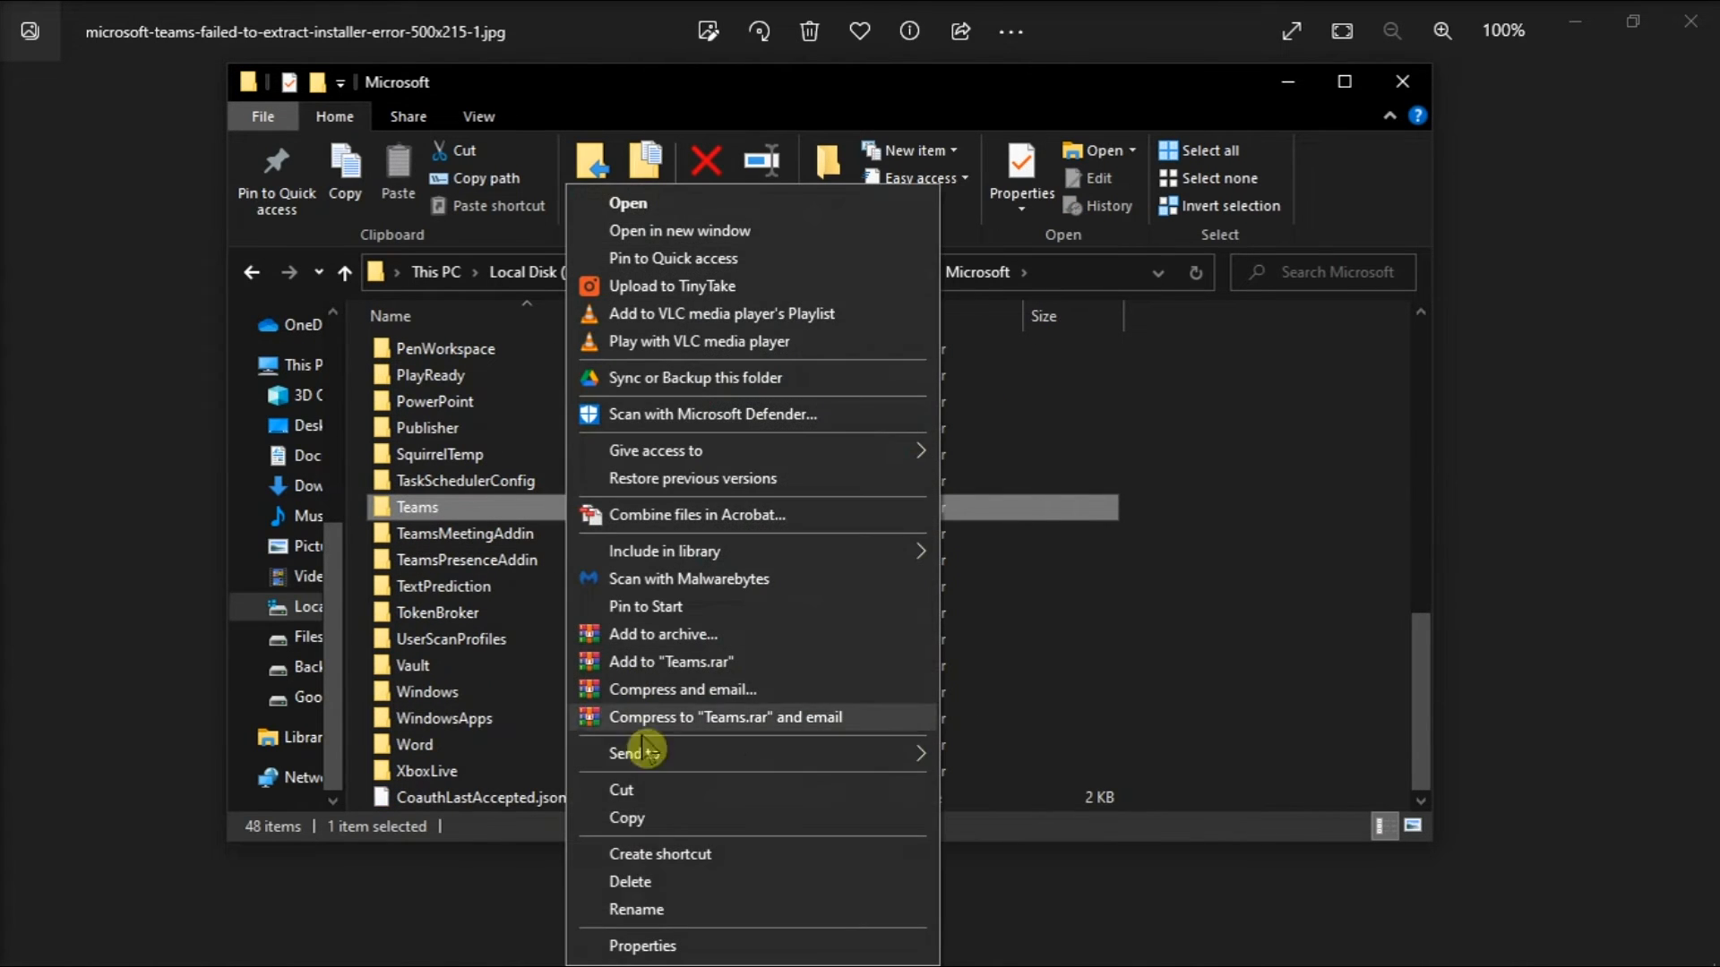
mouse_move(964, 822)
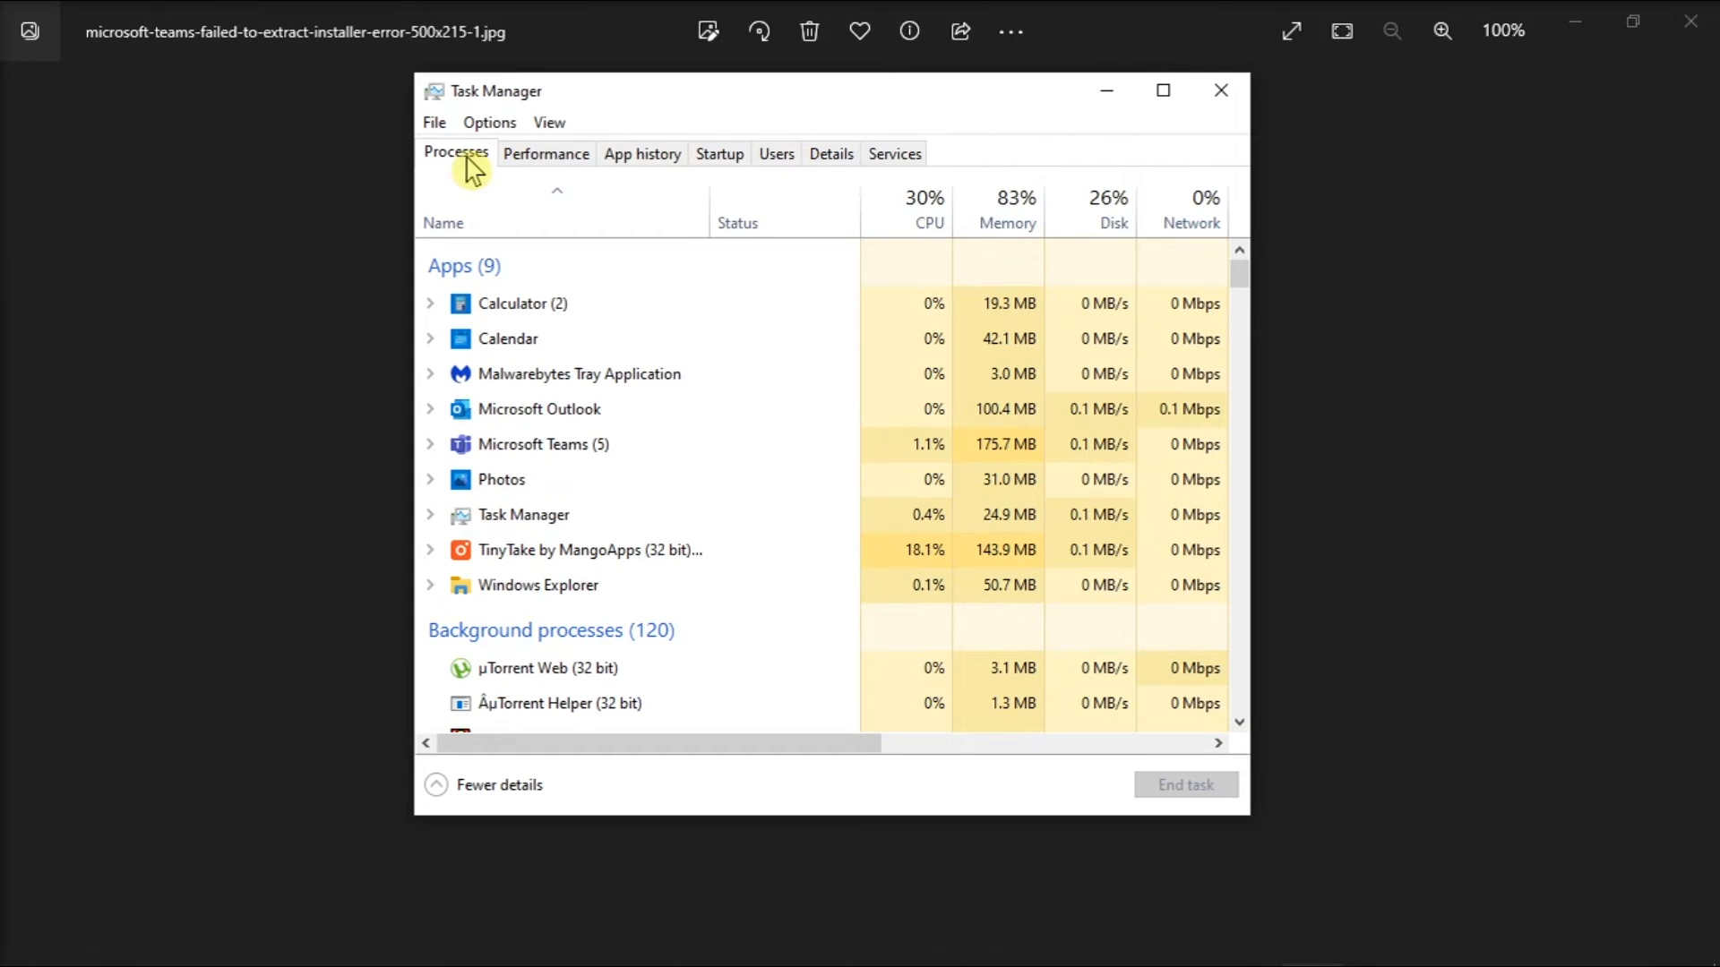
- On Processes, select Microsoft Teams and end its task
left_click(523, 303)
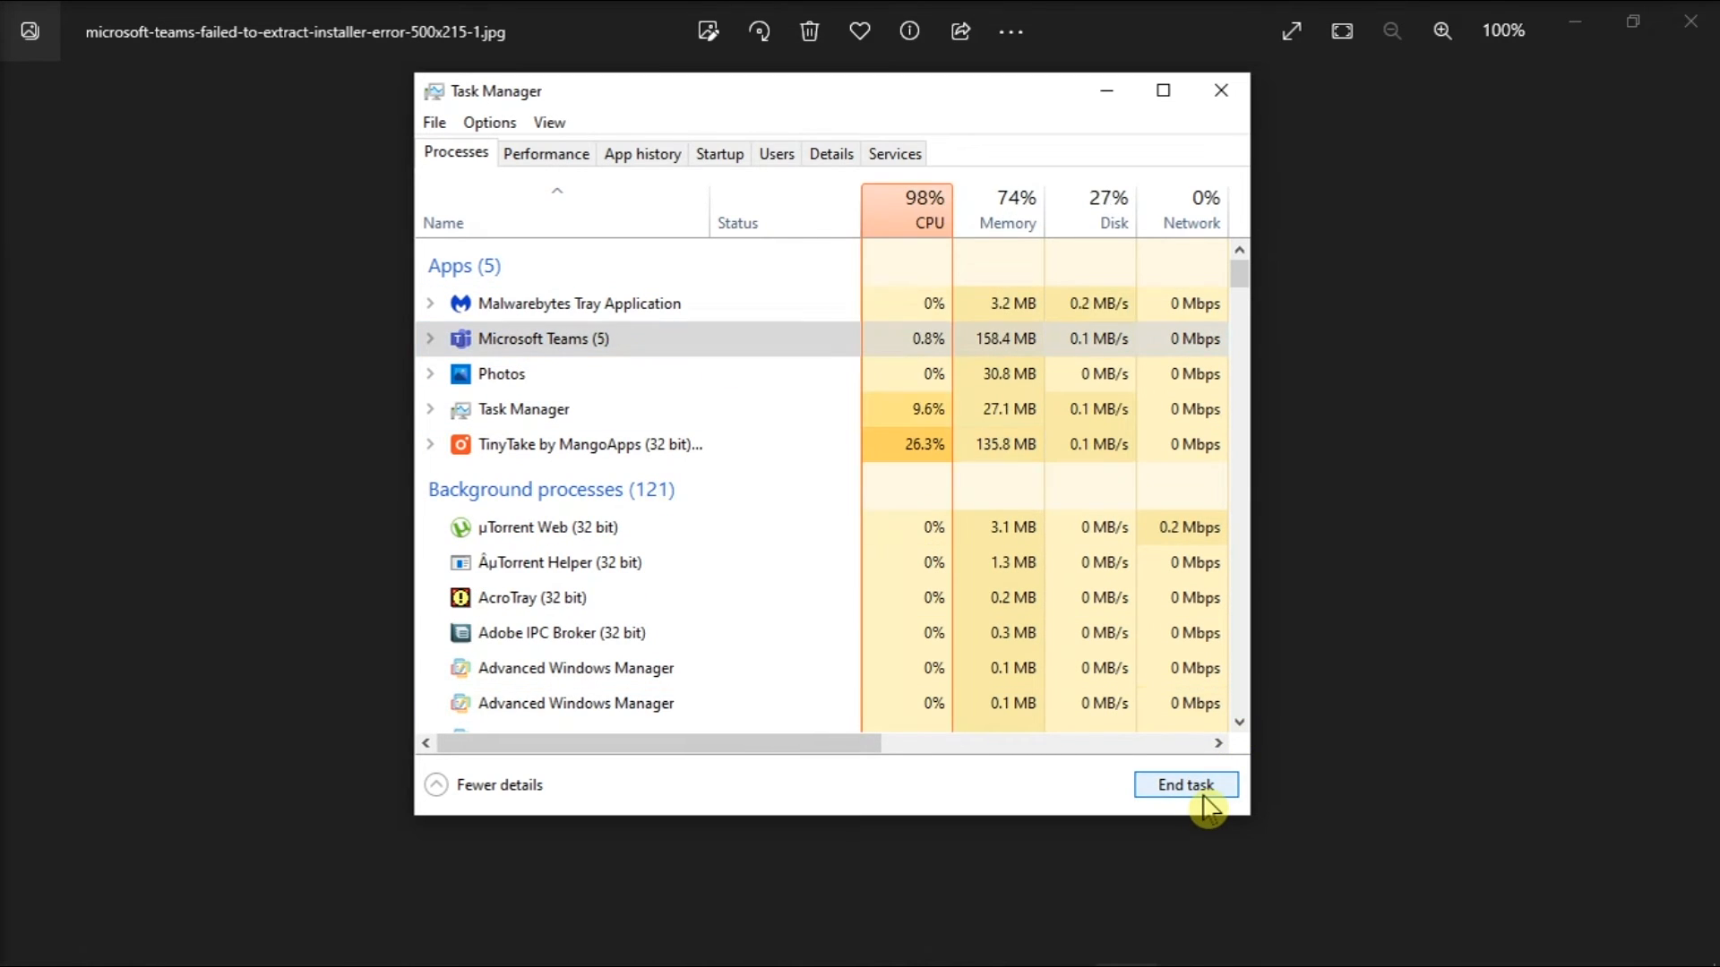
left_click(1185, 784)
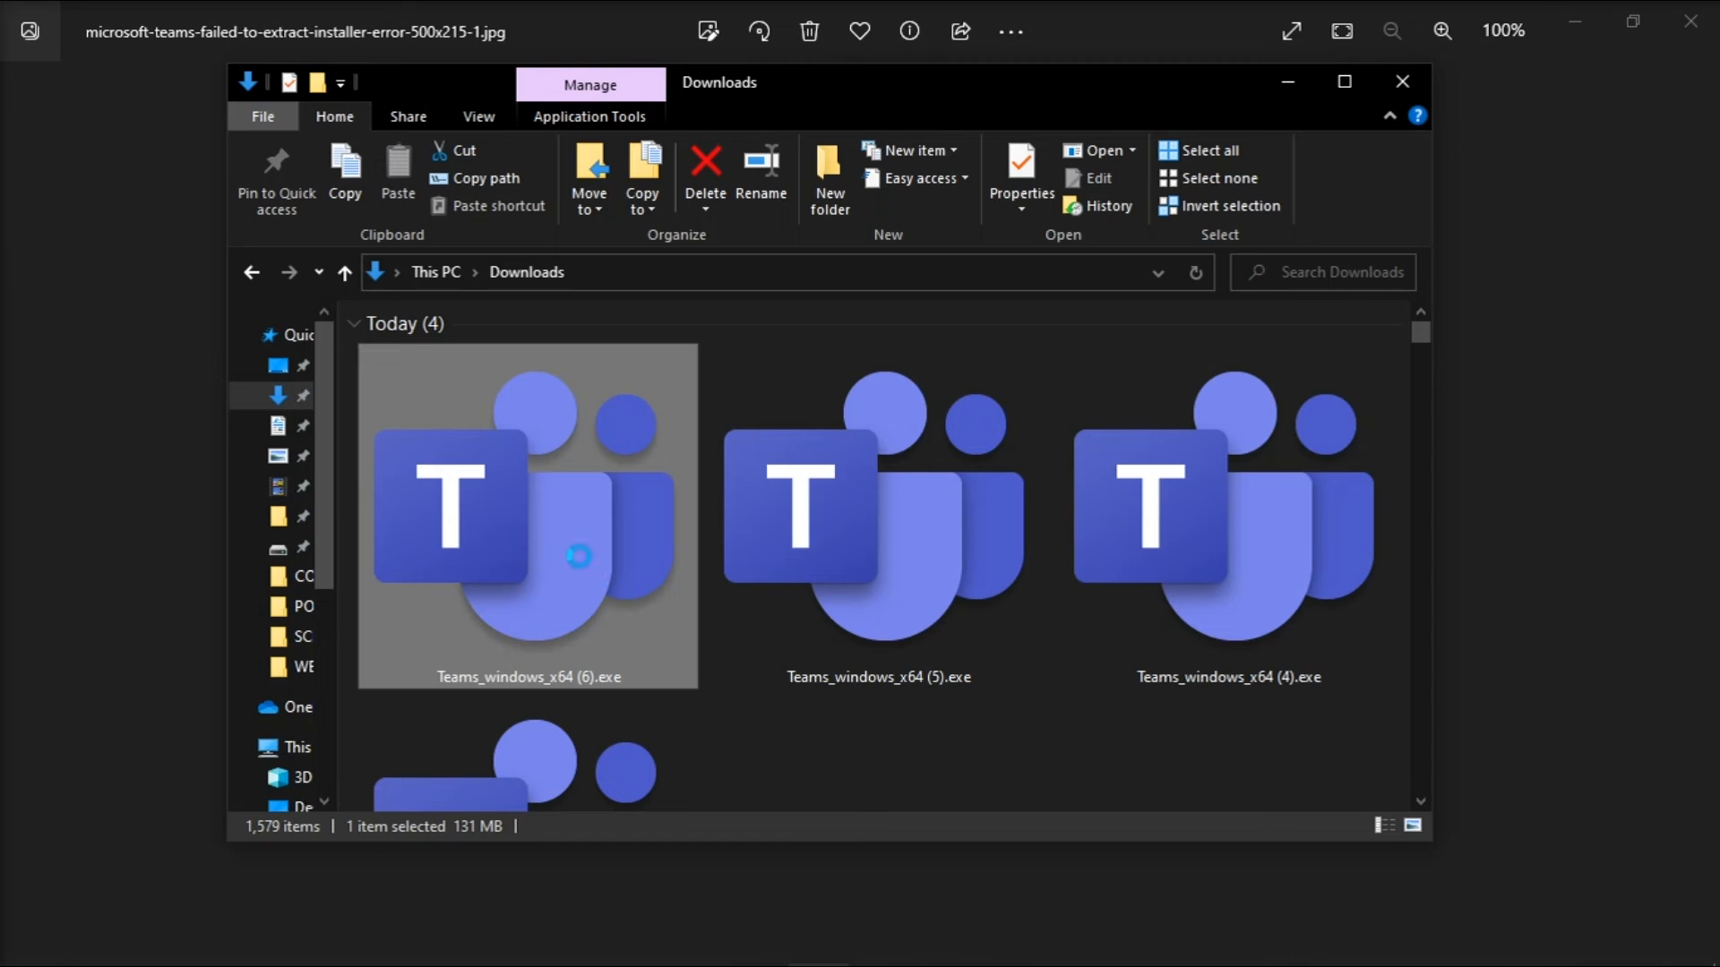
- Bring up actions for Teams_windows_x64 (6).exe to run it as administrator
right_click(579, 555)
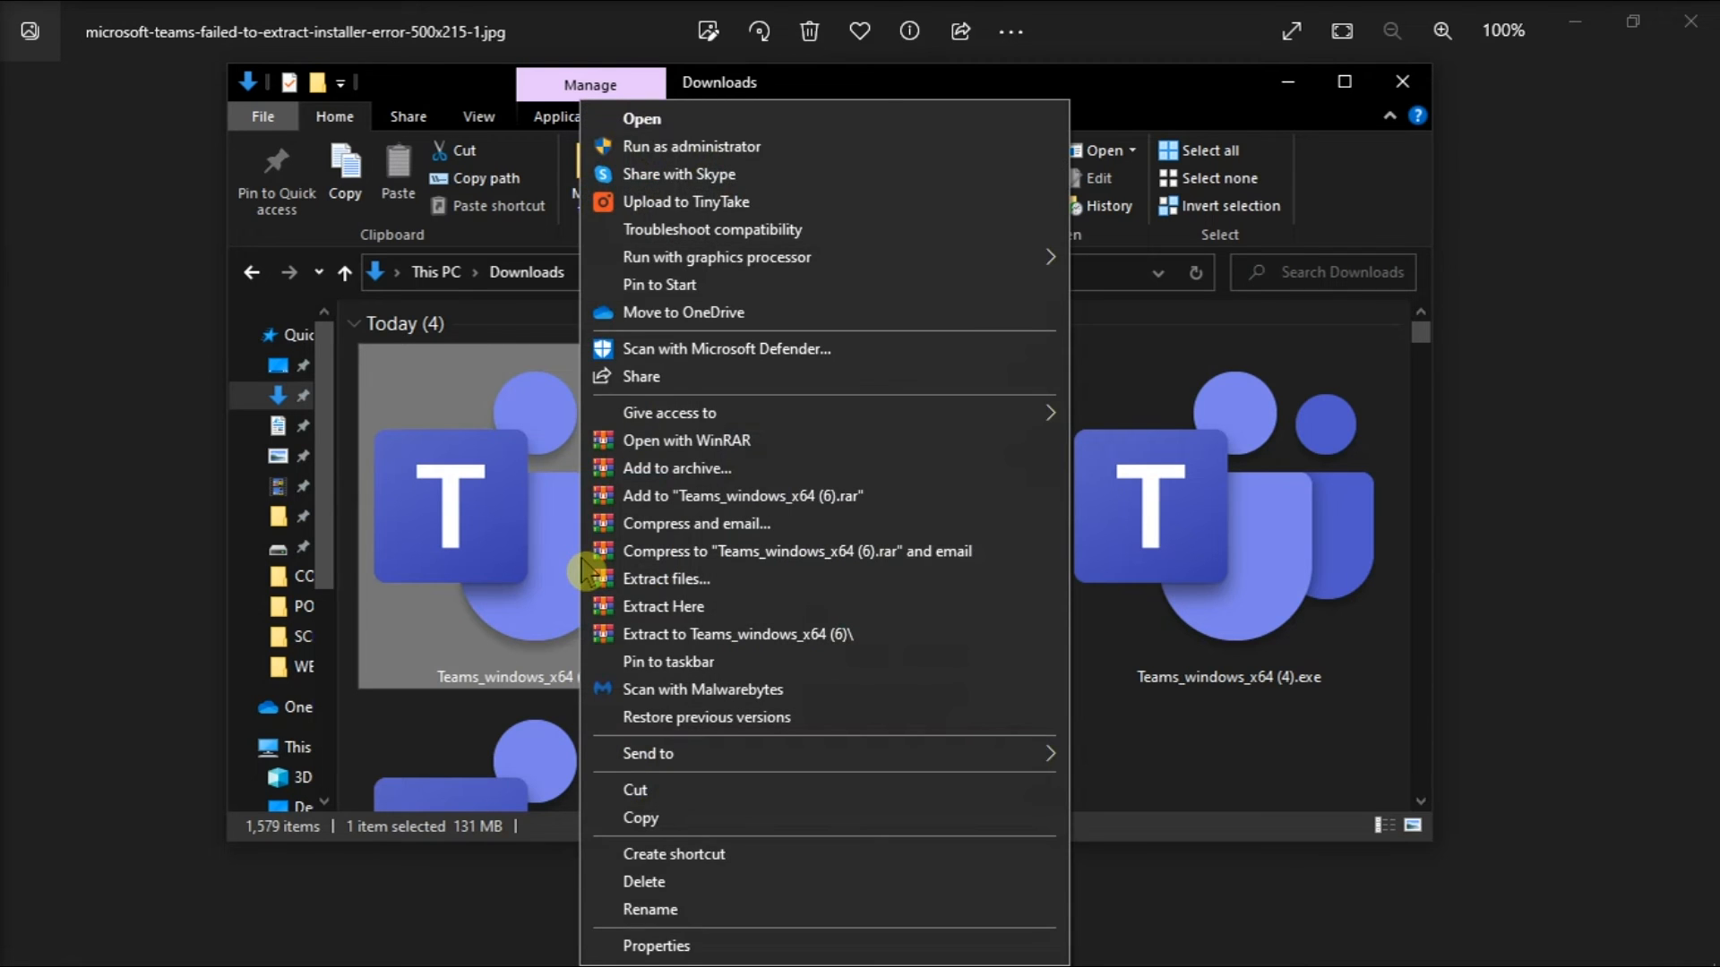